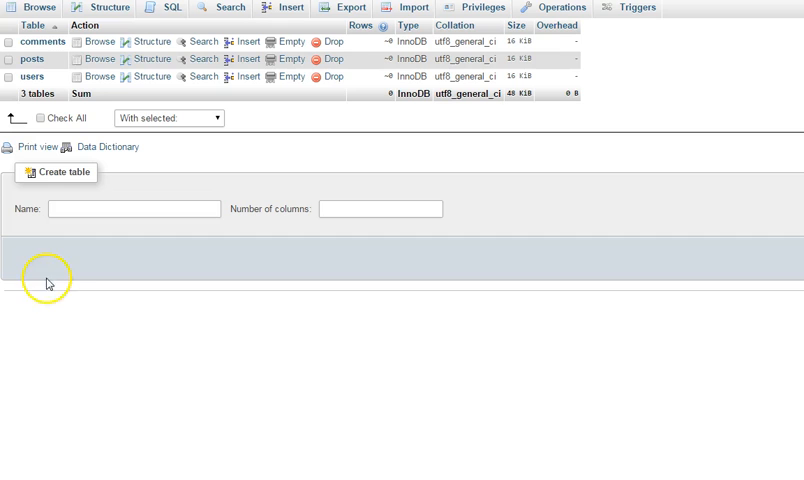
mouse_move(92, 292)
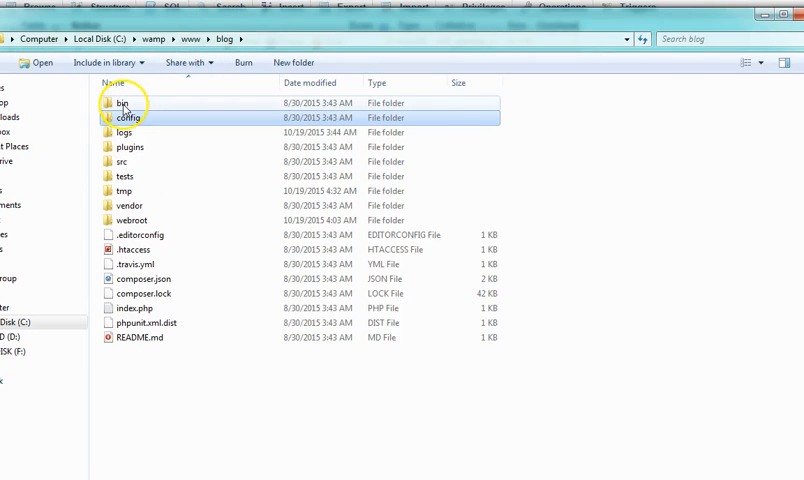
- Enter the blog project's bin folder and try running cake.bat from it
double_click(122, 102)
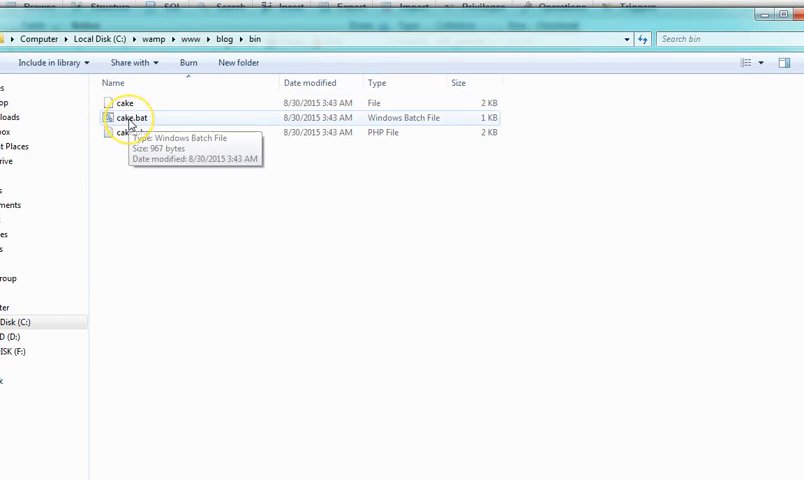
click(132, 116)
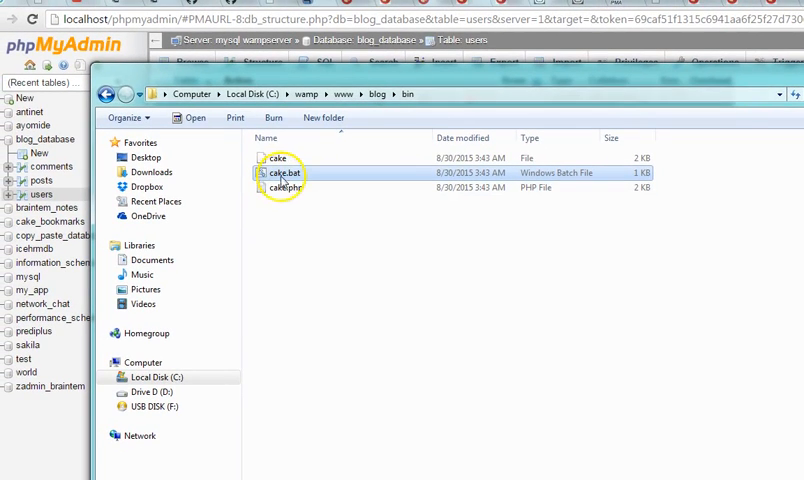
double_click(284, 172)
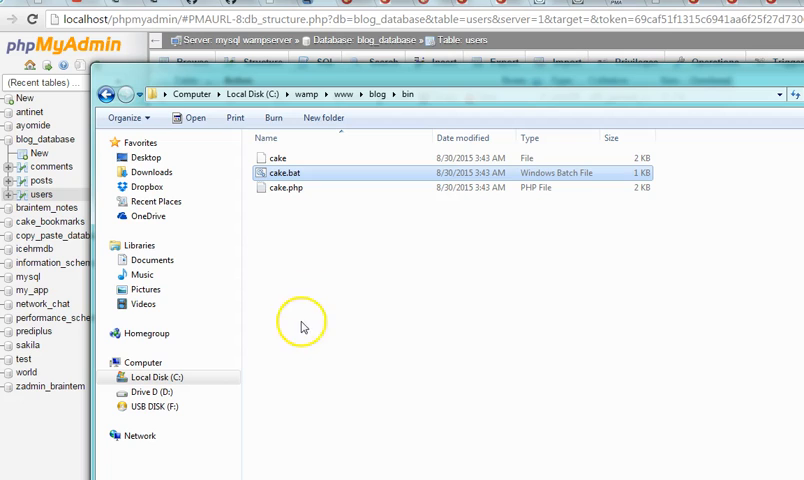
mouse_move(72, 468)
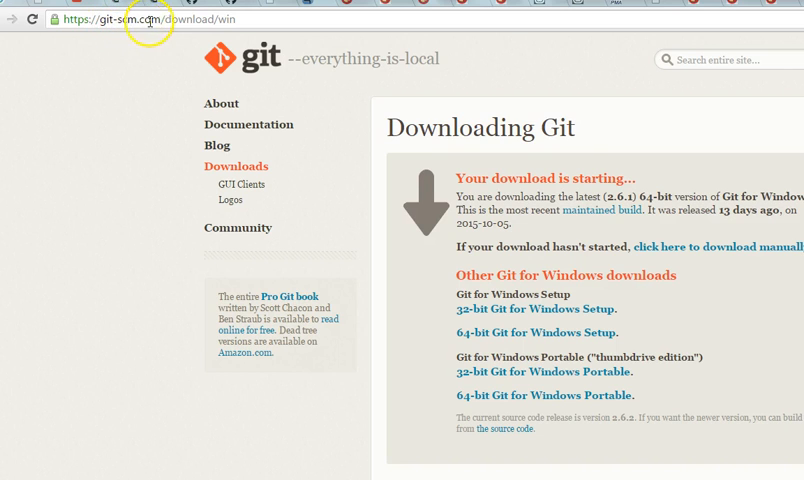
mouse_move(328, 152)
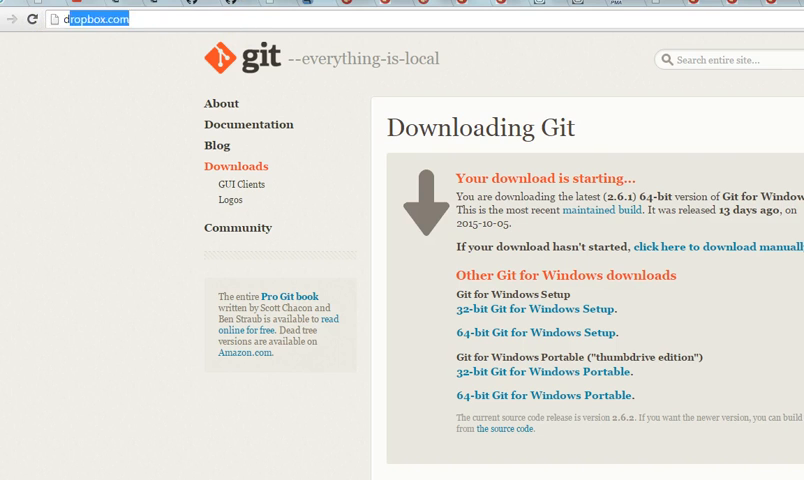
- Search Google for "download git for windows" from the Chrome address bar
text(download wordpress)
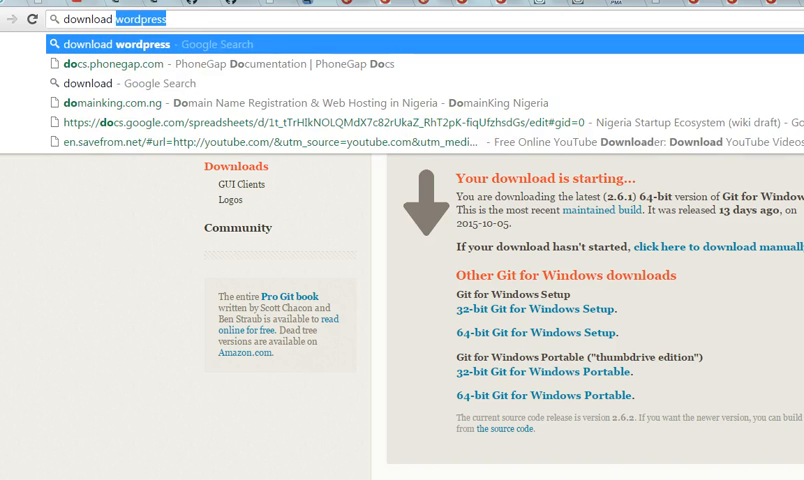
text(download git for windows)
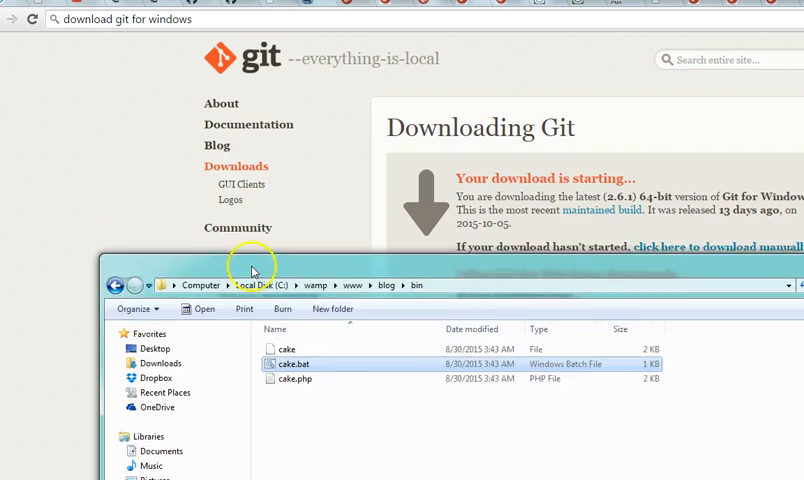
- Launch a Git Bash console in the bin folder from cake.bat's context menu
drag(252, 270, 222, 92)
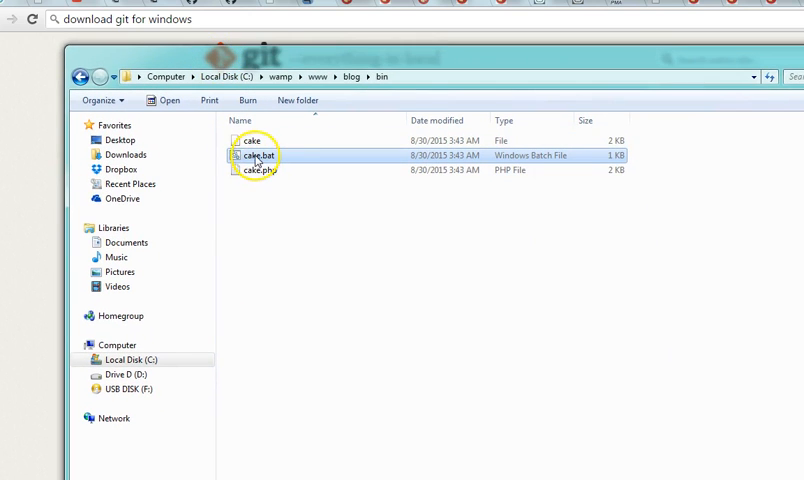
mouse_move(258, 156)
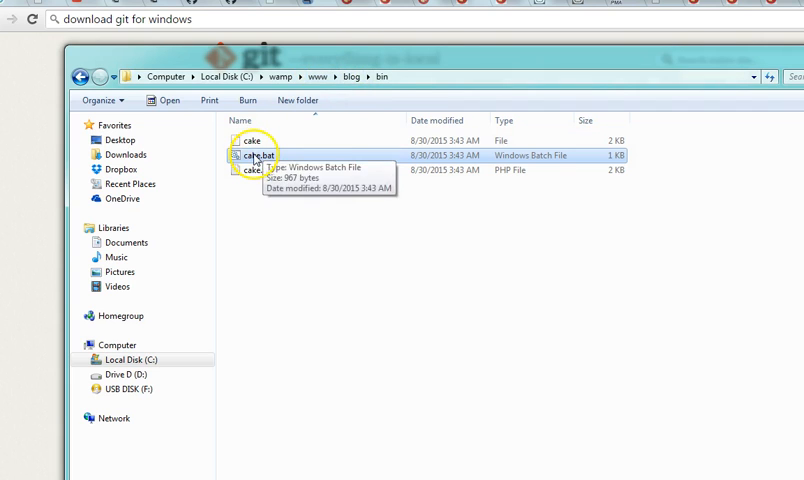
right_click(256, 156)
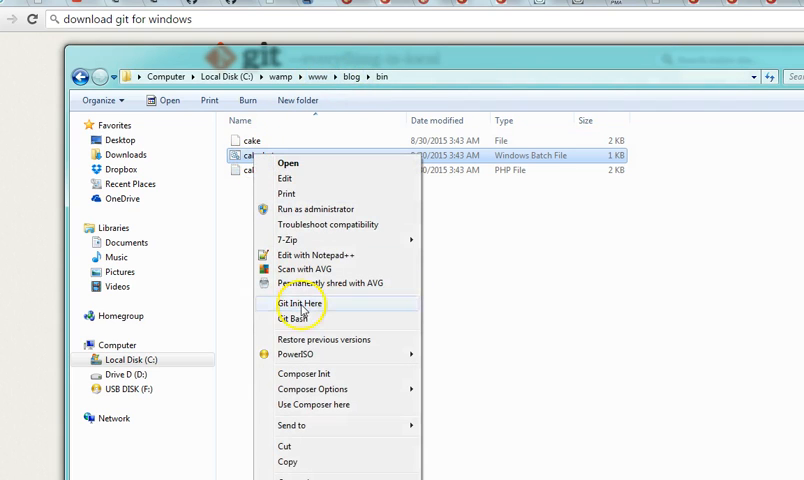
mouse_move(292, 318)
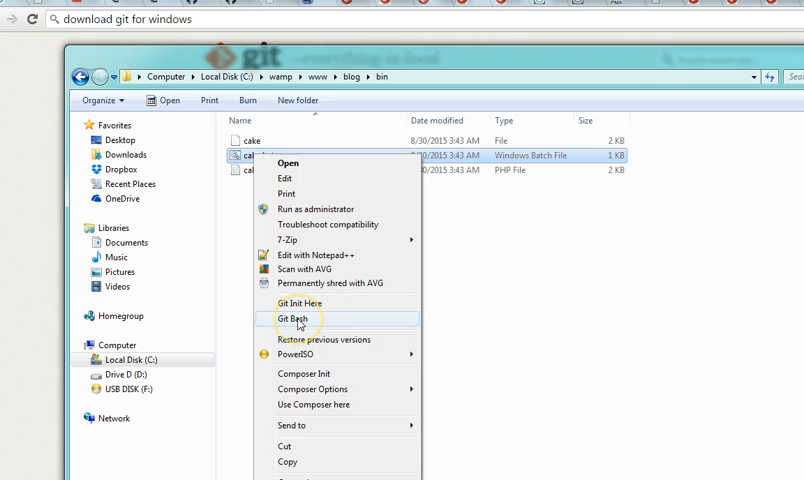
click(292, 318)
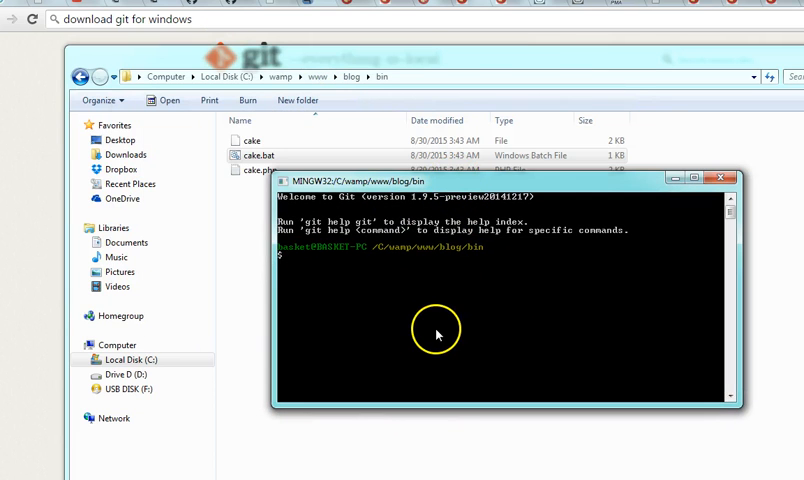
mouse_move(608, 182)
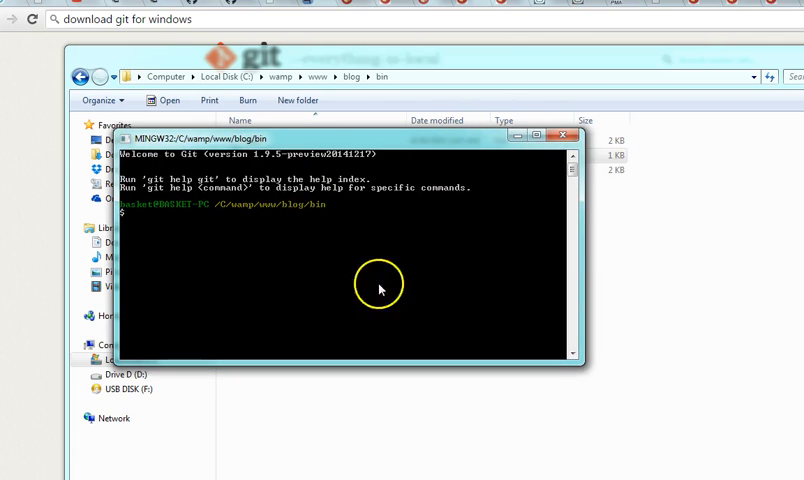
click(564, 136)
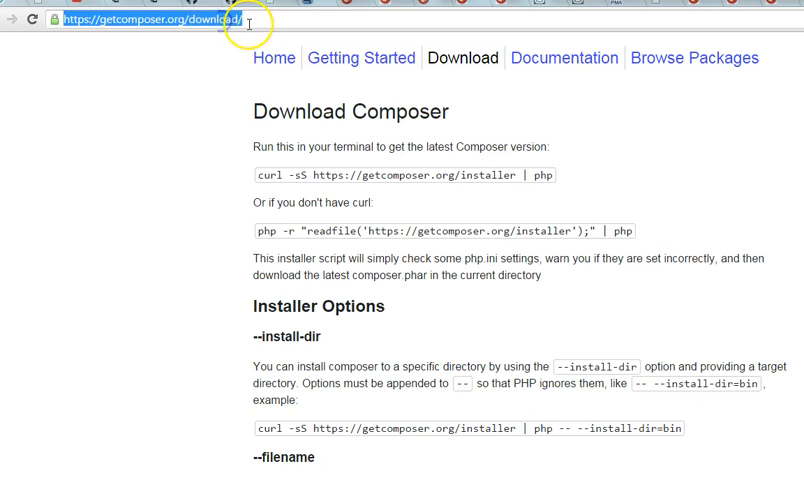
- Scroll the Composer download page to the Windows Installer and Manual Download sections
text(download wordpress)
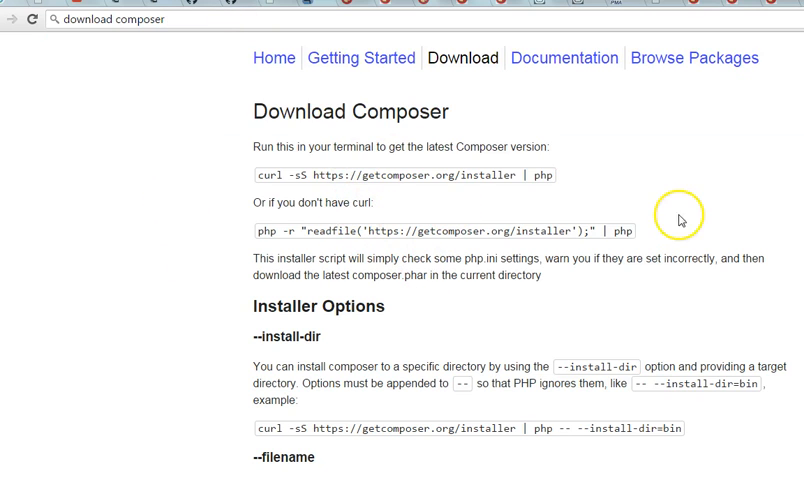
scroll(down, 3)
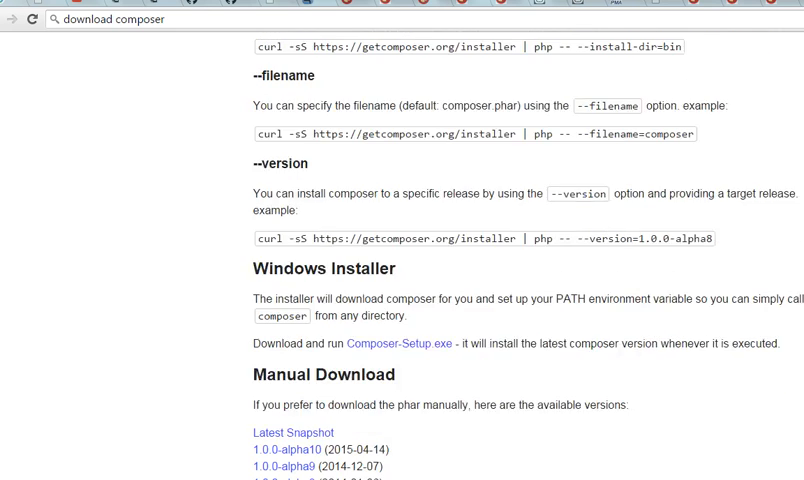
scroll(down, 3)
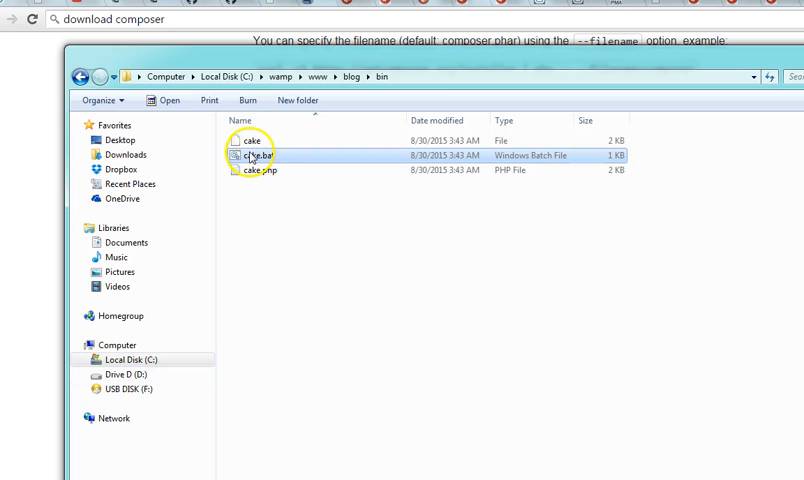
- Launch a fresh Git Bash console in the bin folder via cake.bat's context menu
right_click(256, 156)
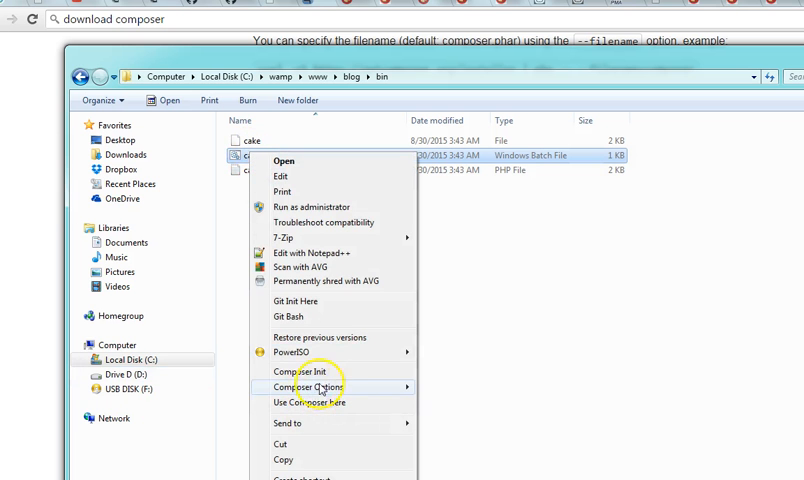
mouse_move(314, 372)
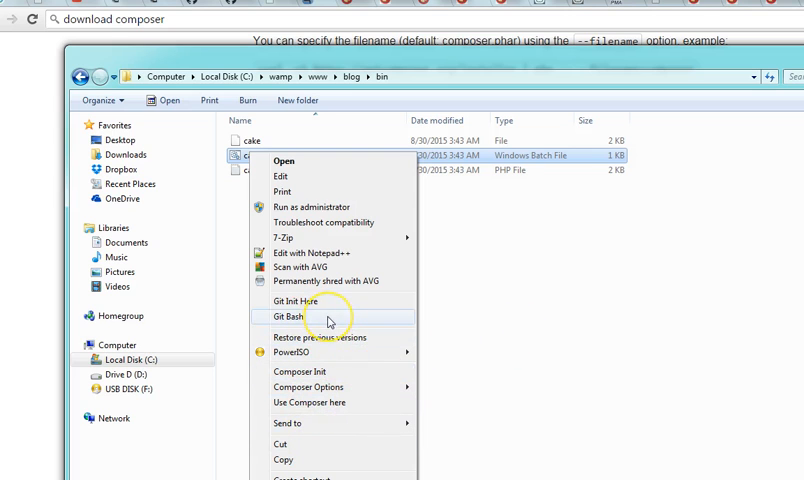
click(290, 316)
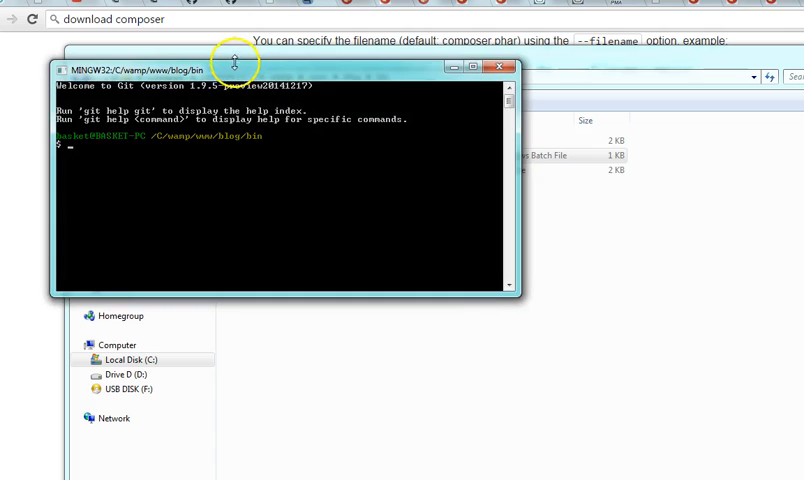
- Run "cake server" to start the CakePHP server at localhost:8765, then stop it
drag(234, 72, 404, 216)
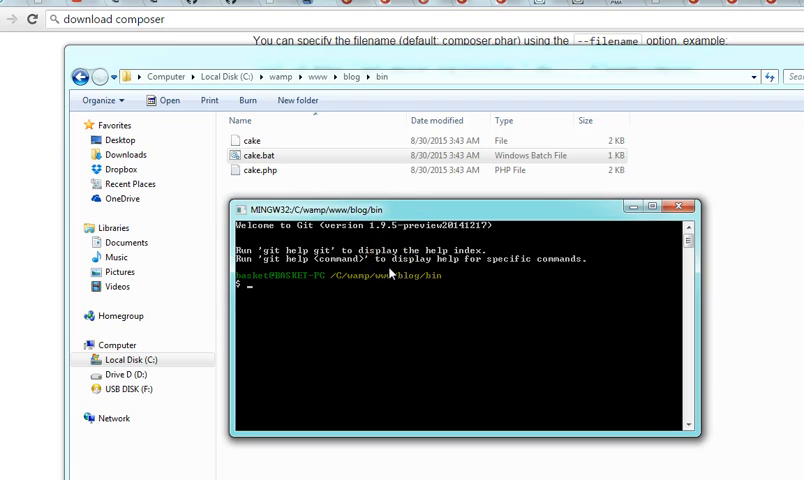
text(cake s)
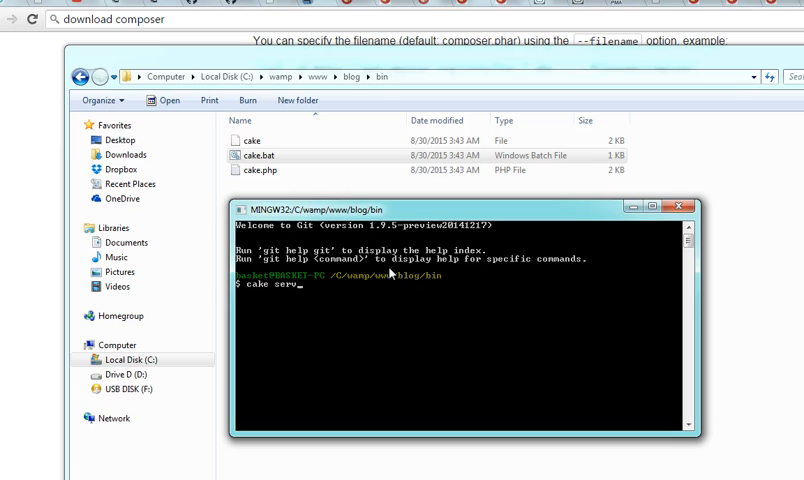
text(er)
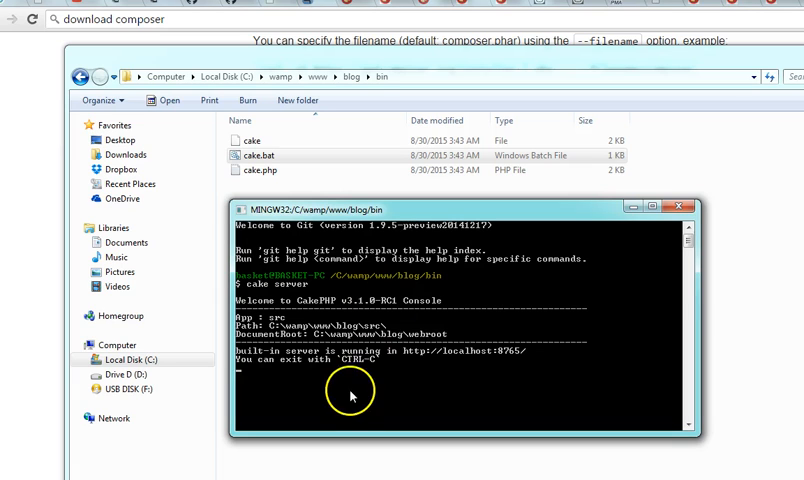
mouse_move(352, 348)
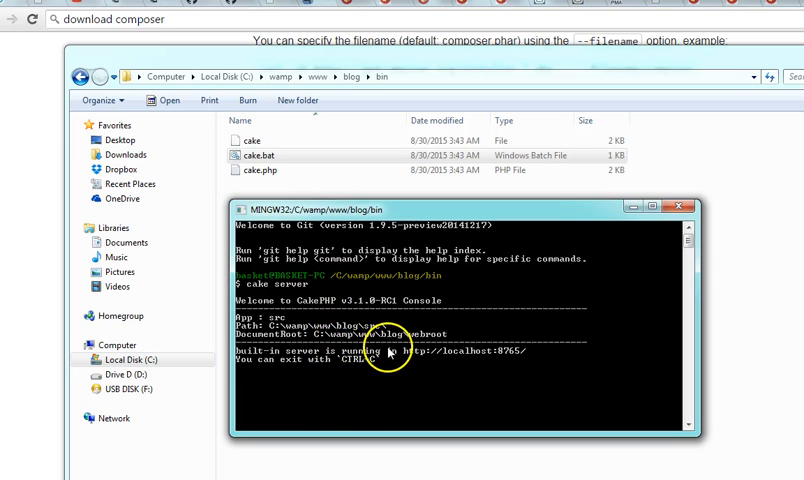
mouse_move(378, 386)
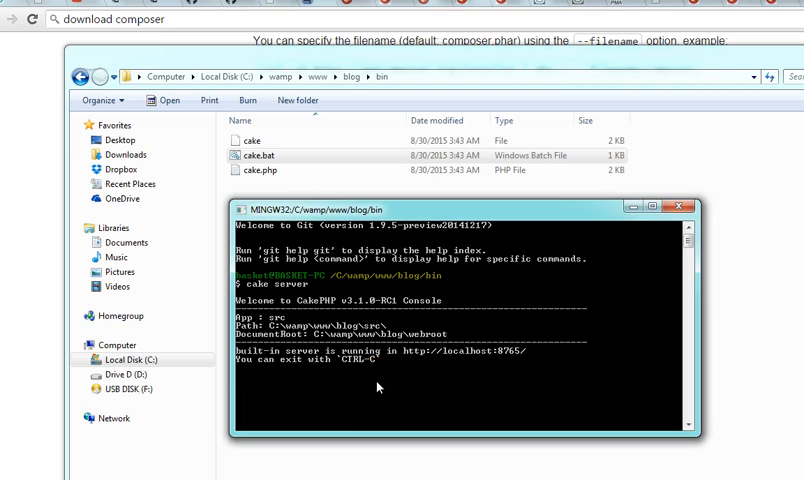
text(a)
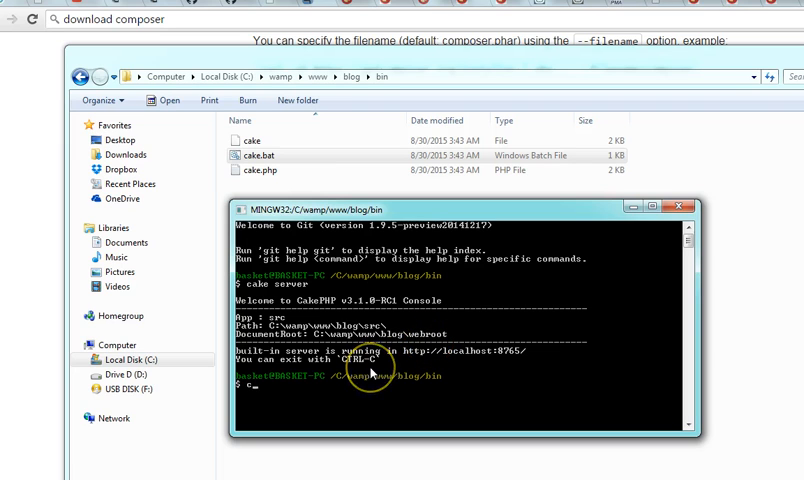
- Browse C:\wamp\bin\php\php5.5.12 and copy its folder path from the address bar
text(cake)
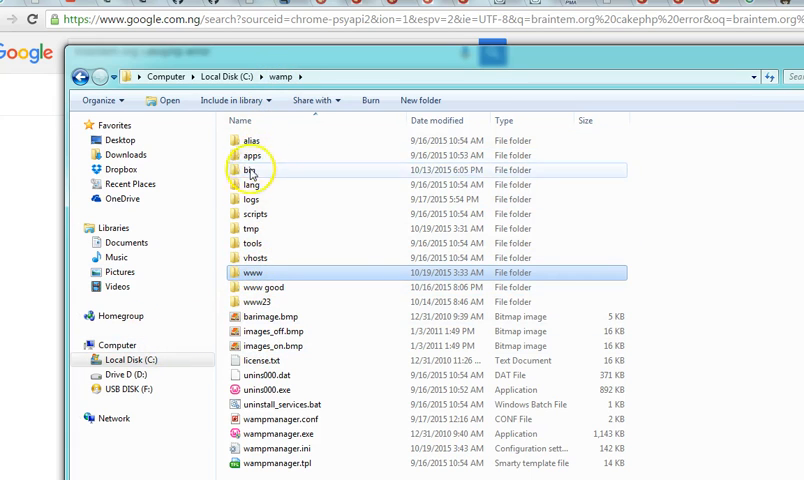
double_click(252, 168)
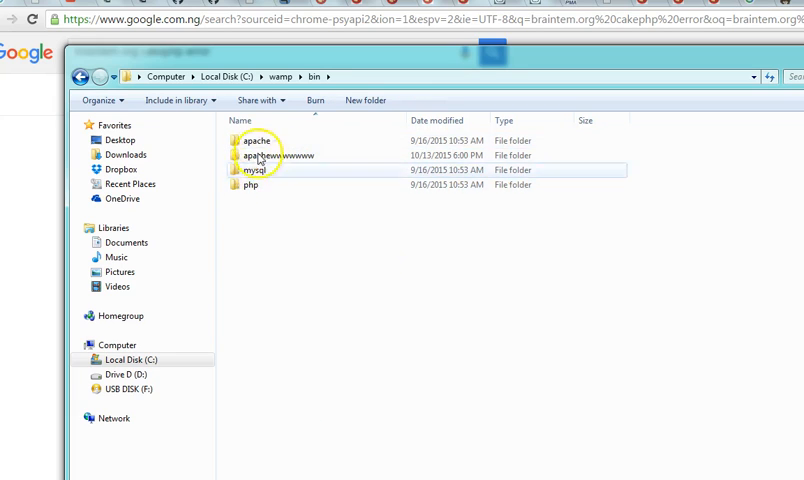
click(252, 186)
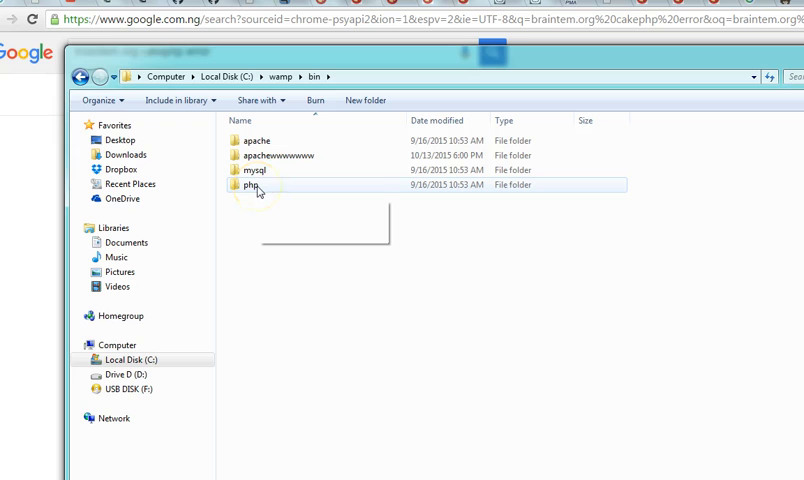
click(290, 156)
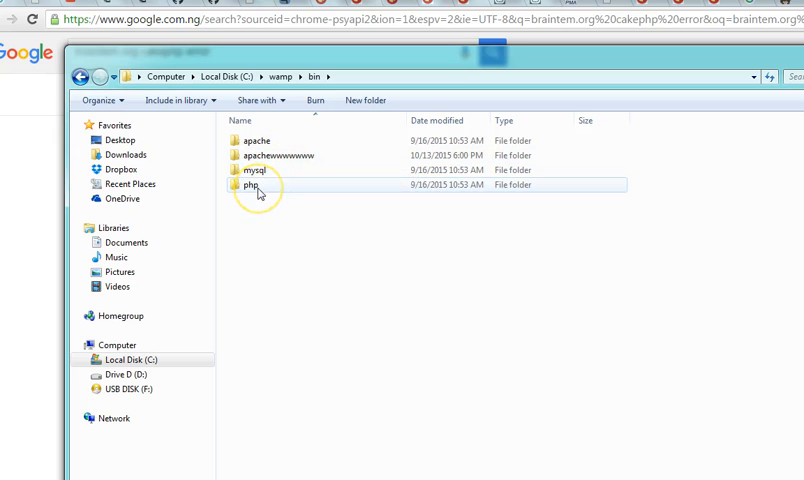
double_click(250, 184)
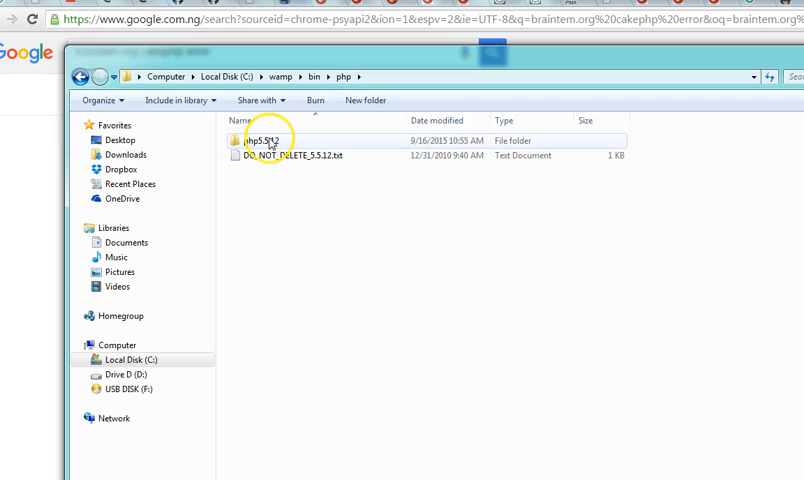
mouse_move(264, 148)
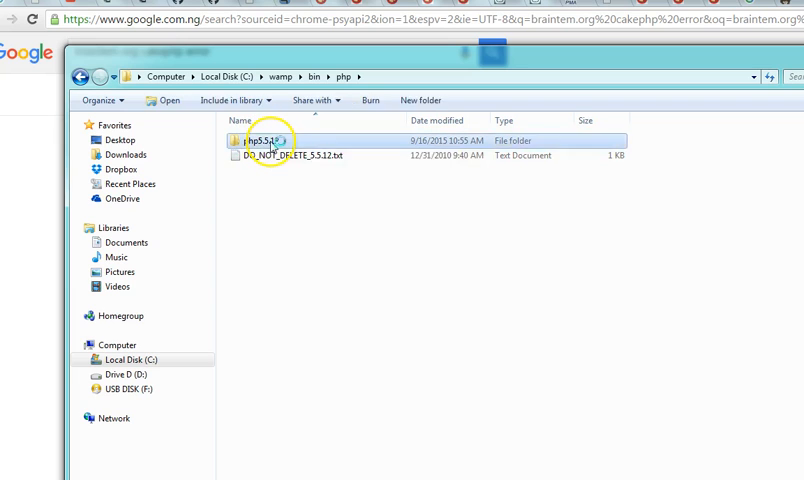
double_click(272, 140)
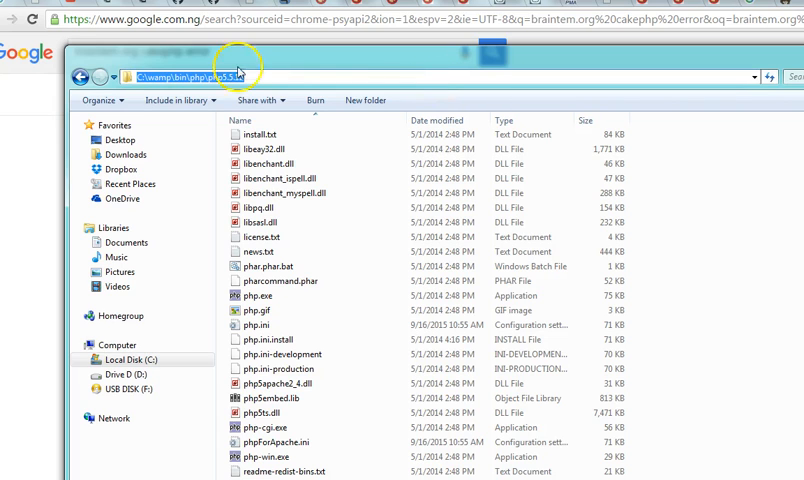
right_click(214, 76)
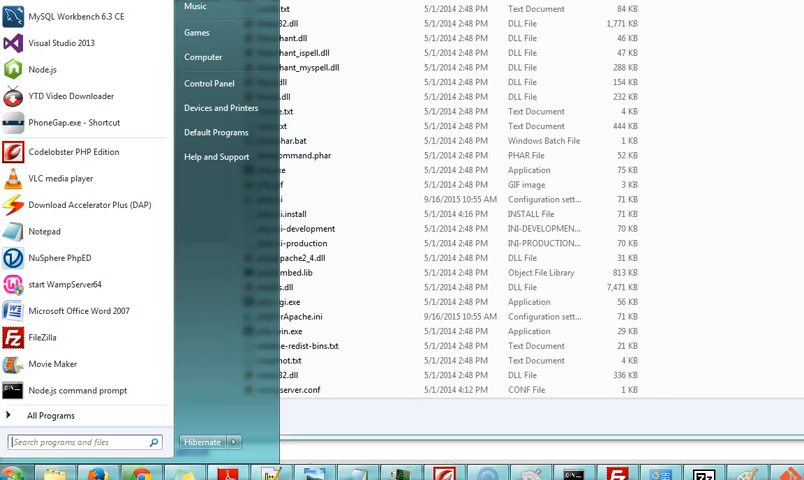
- Search 'env' from Start and reach Environment Variables via System Properties' Advanced tab
text(env)
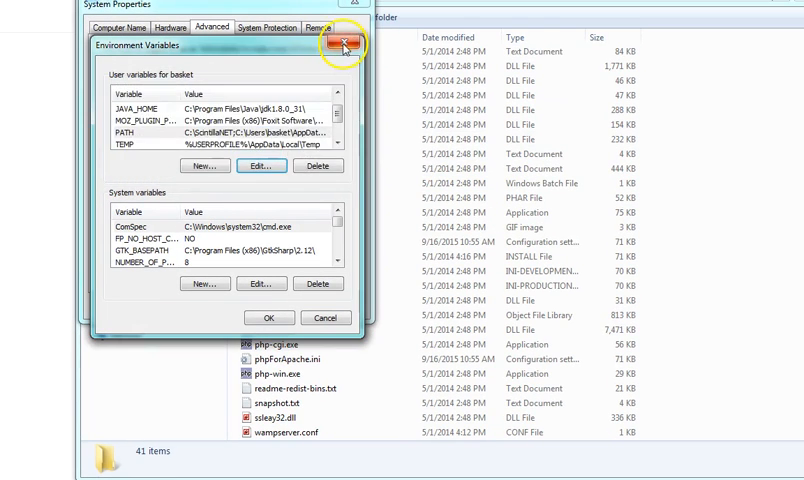
click(344, 46)
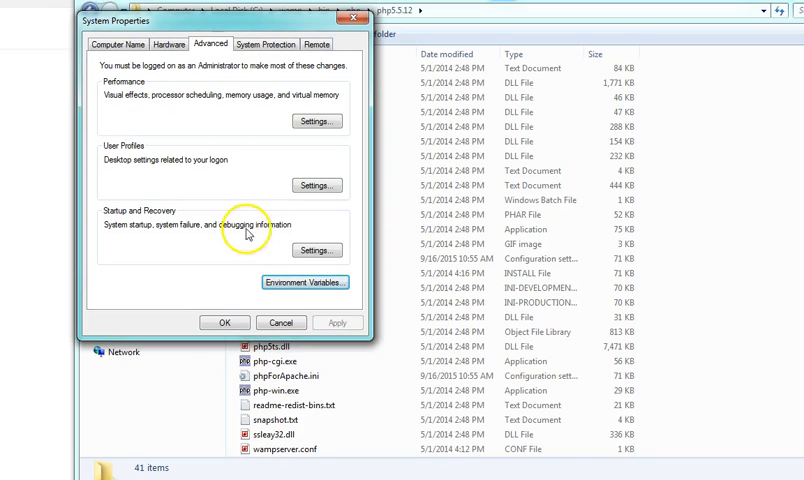
mouse_move(304, 282)
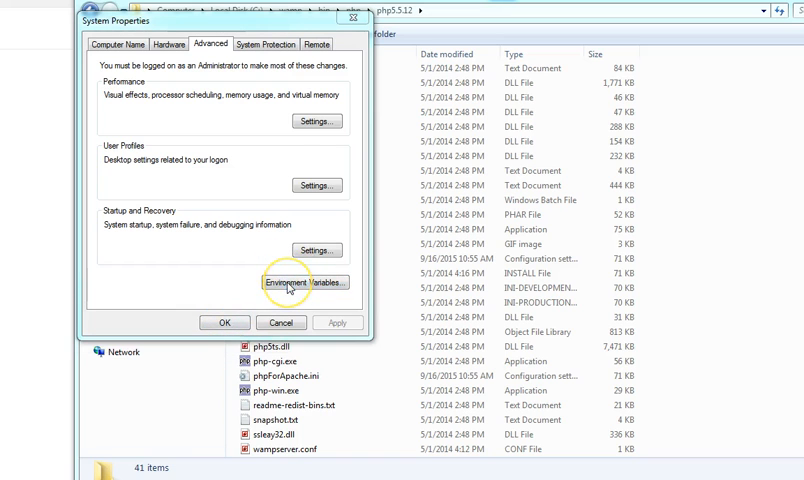
click(304, 282)
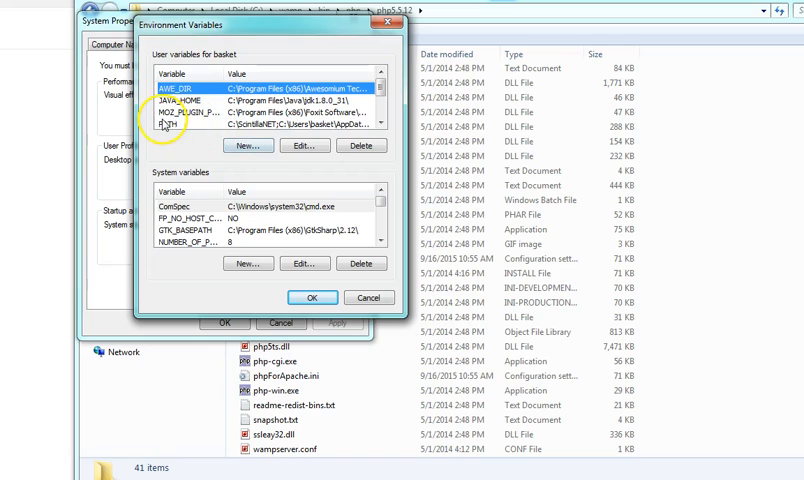
- Edit the user PATH variable and paste the php5.5.12 folder path after a semicolon
click(200, 128)
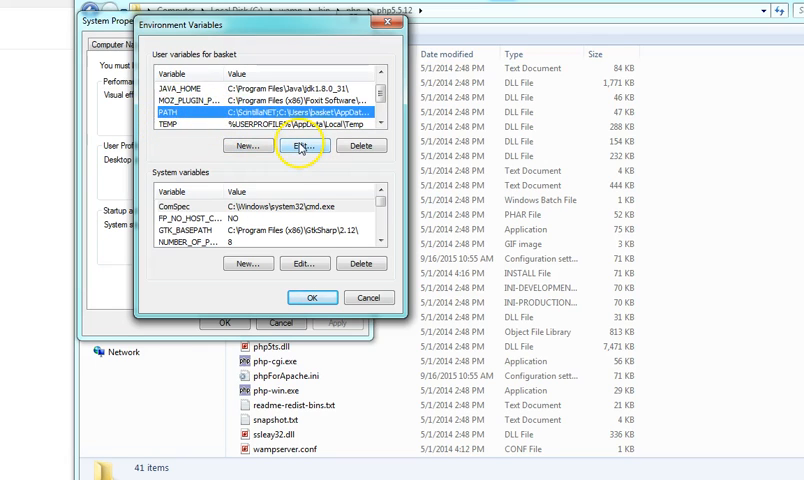
click(298, 144)
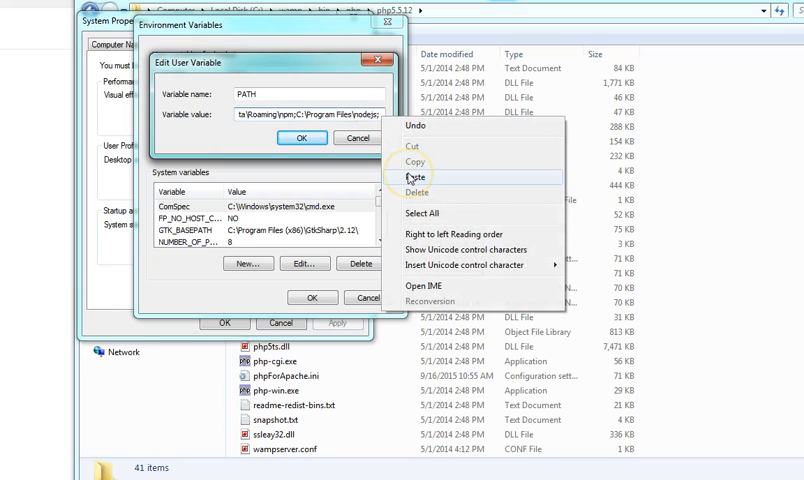
click(414, 176)
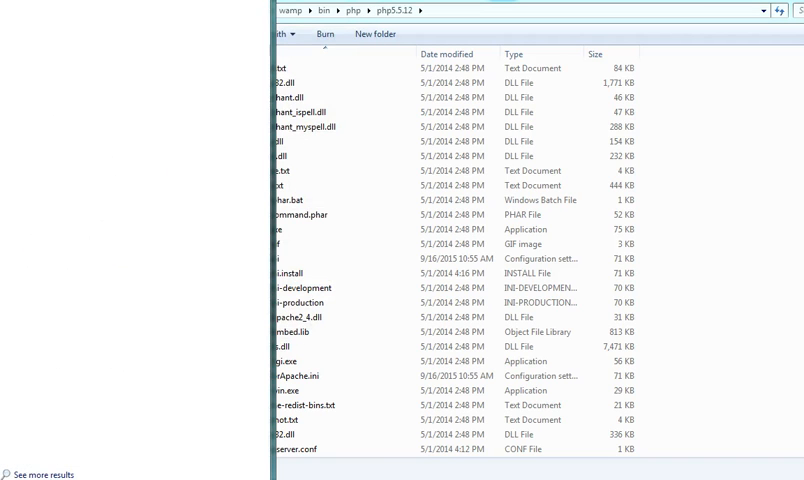
mouse_move(80, 4)
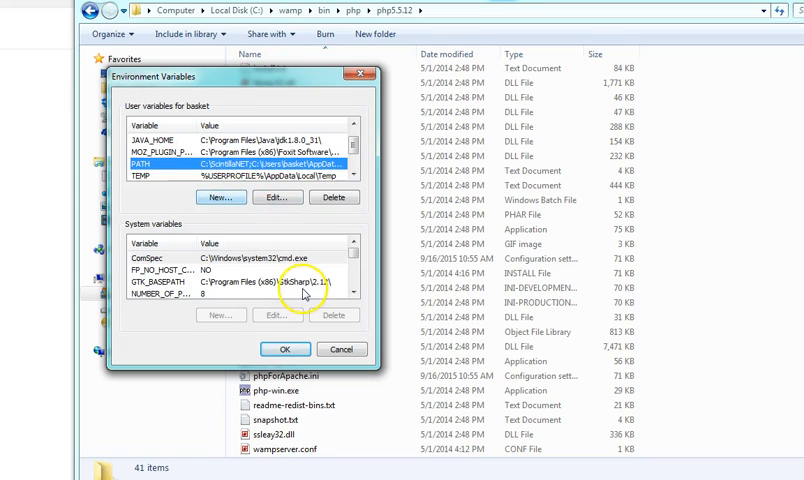
- Reopen Environment Variables to verify the user PATH now includes the PHP folder
click(276, 196)
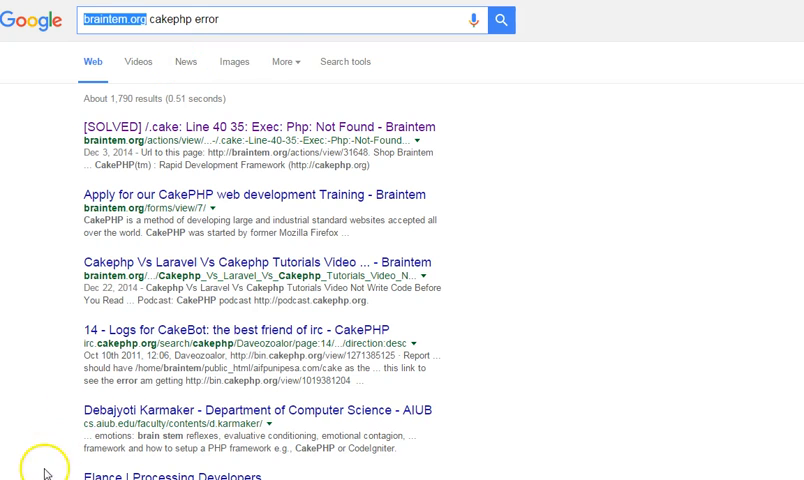
mouse_move(78, 150)
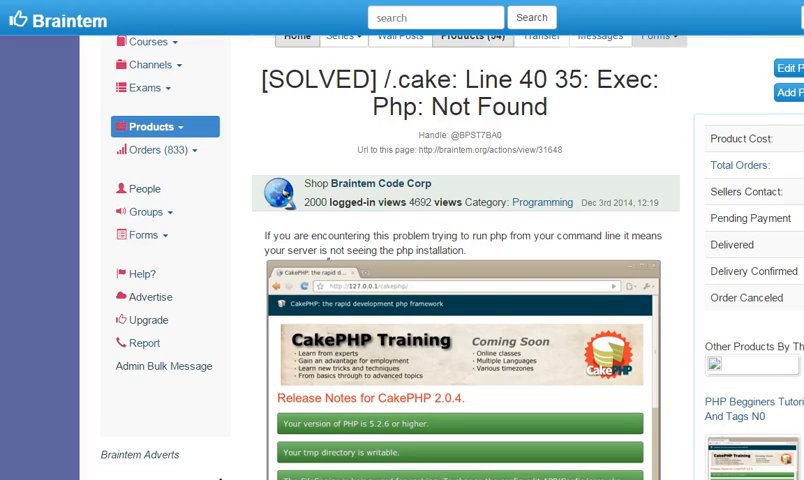
- Scroll the Braintem article down to the cake script's exec line with C:\wamp\bin\php\php5.5.12\php.exe
scroll(down, 3)
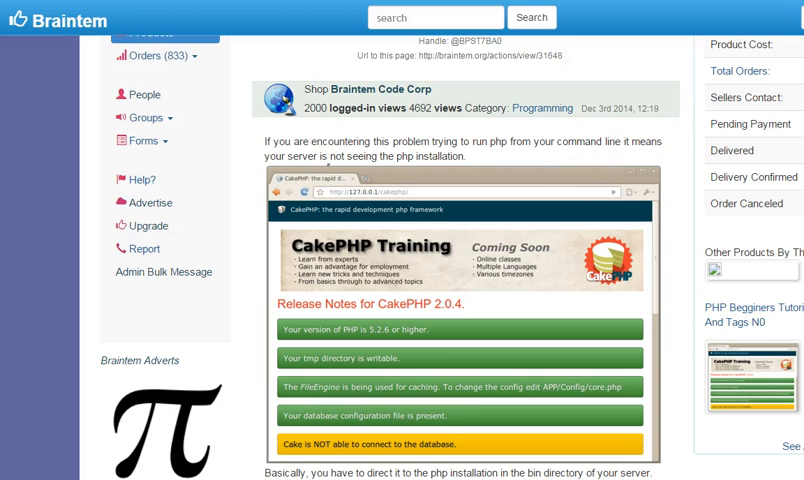
scroll(down, 3)
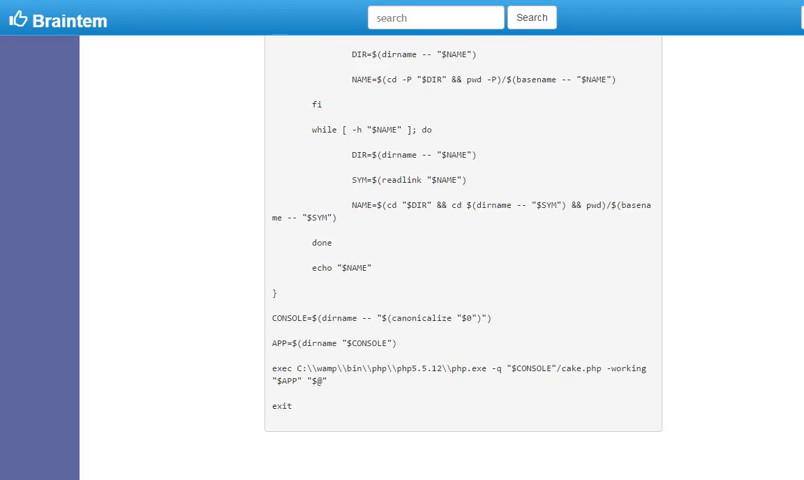
scroll(down, 3)
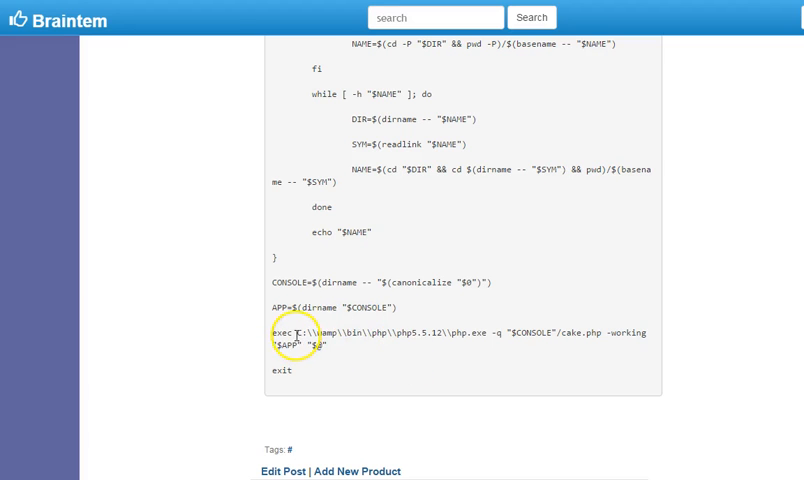
scroll(down, 3)
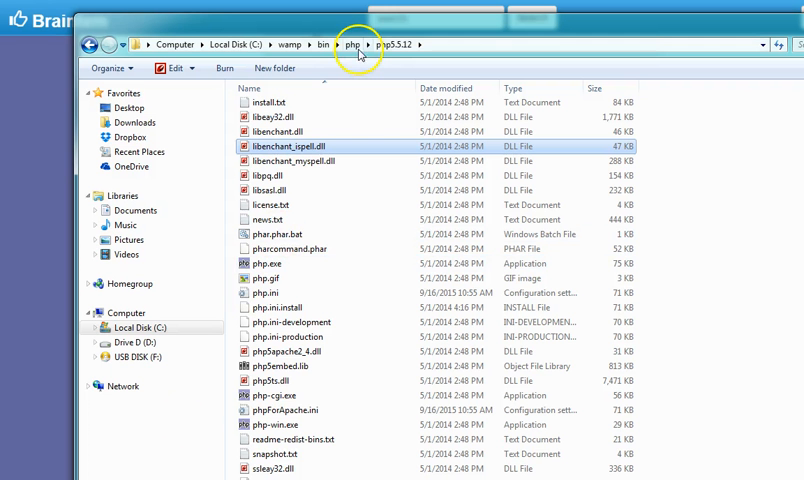
click(290, 44)
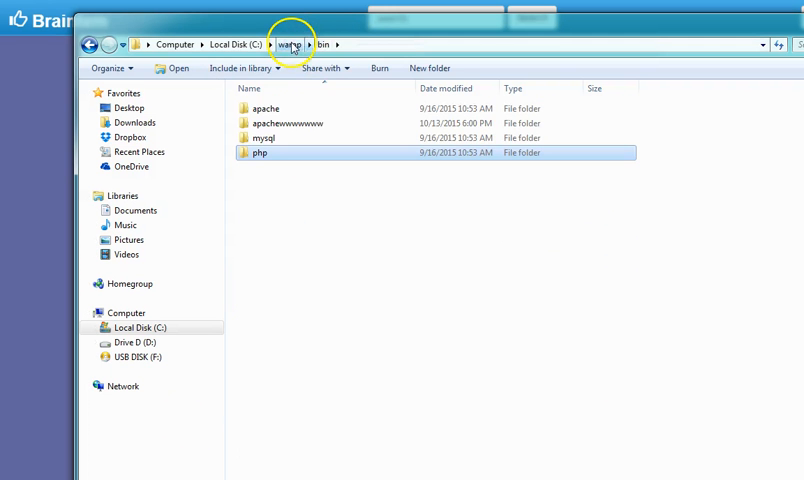
click(292, 44)
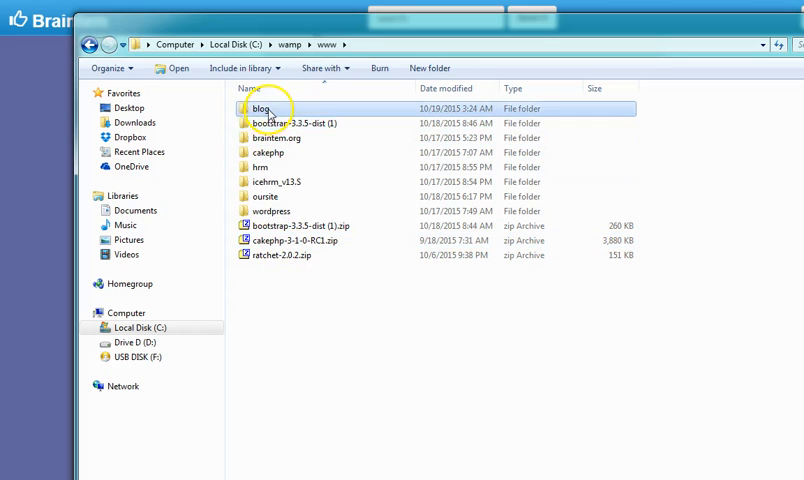
double_click(260, 108)
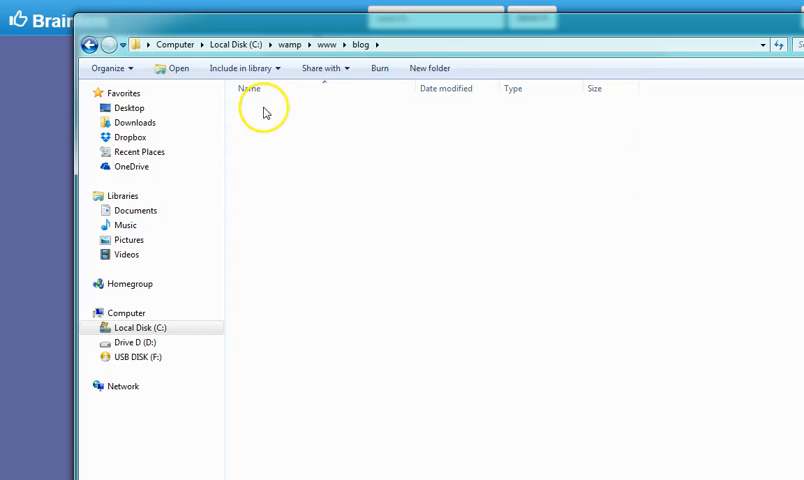
- Open cake.bat in Notepad++ via its context menu's Edit with Notepad++
right_click(260, 122)
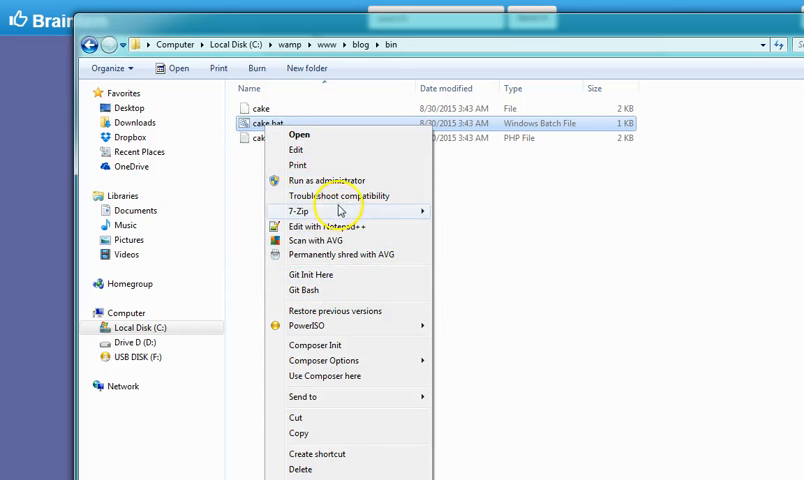
mouse_move(340, 226)
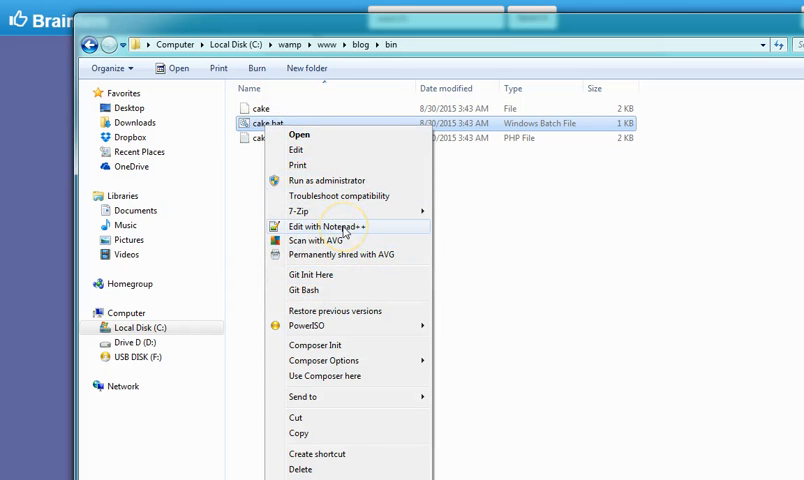
click(328, 226)
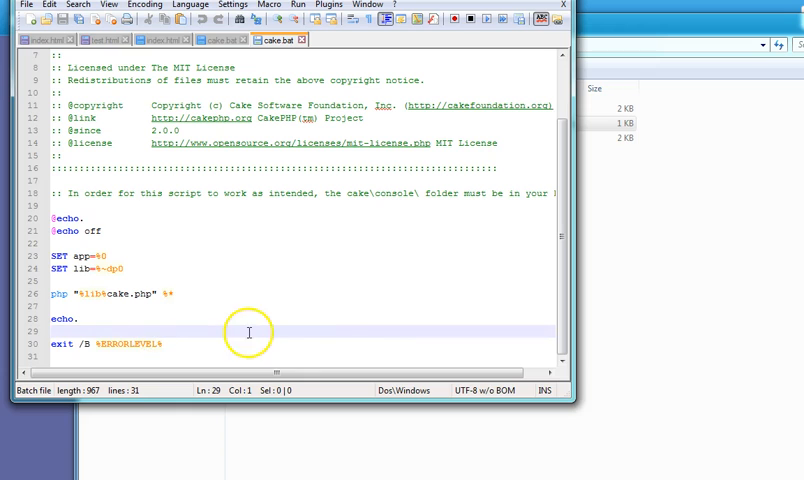
mouse_move(310, 80)
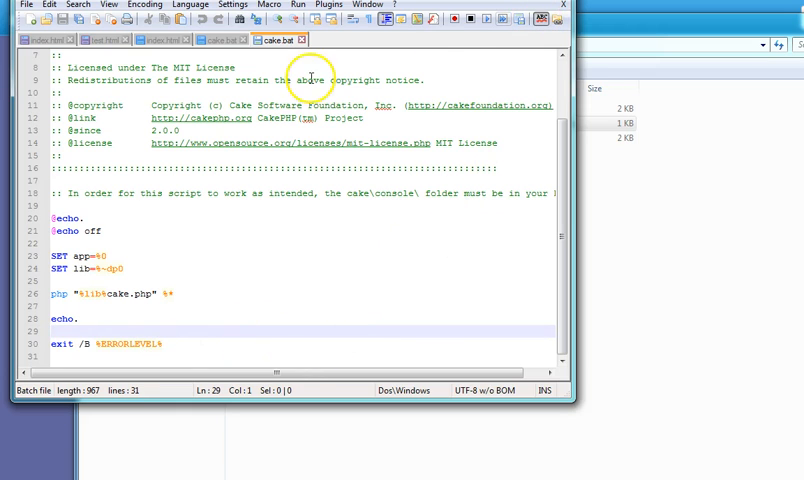